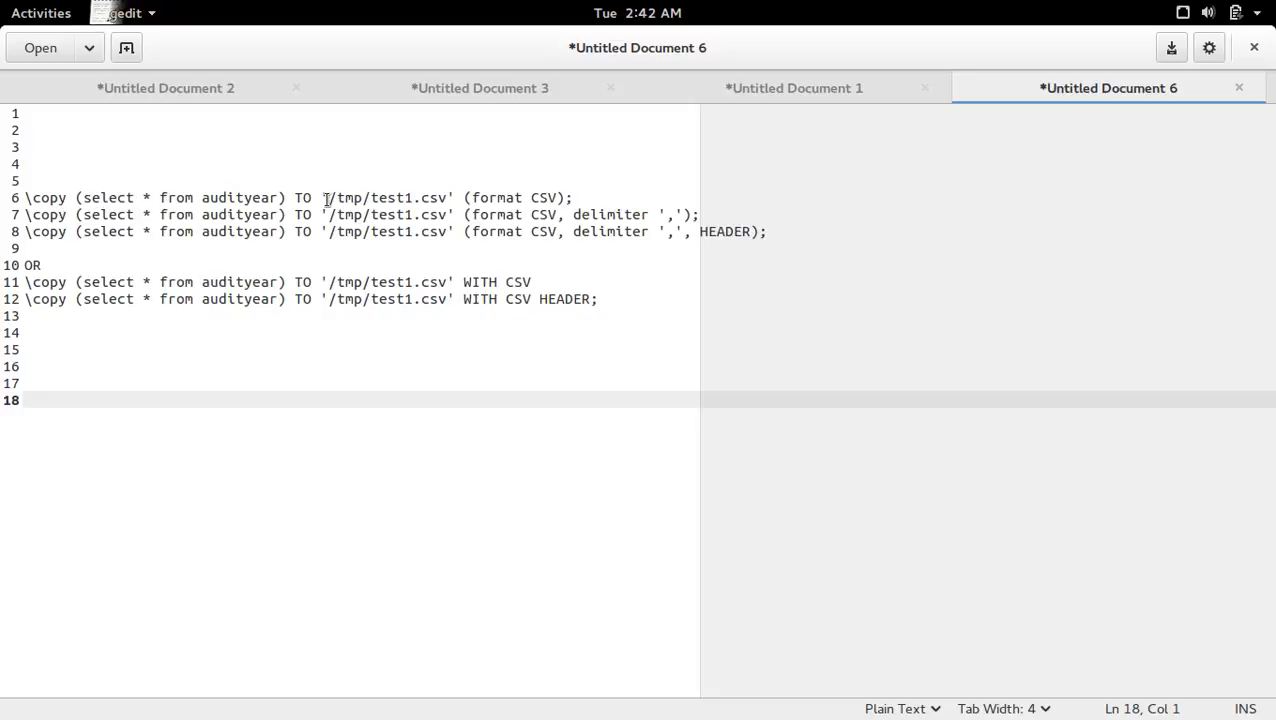
pyautogui.moveTo(148, 264)
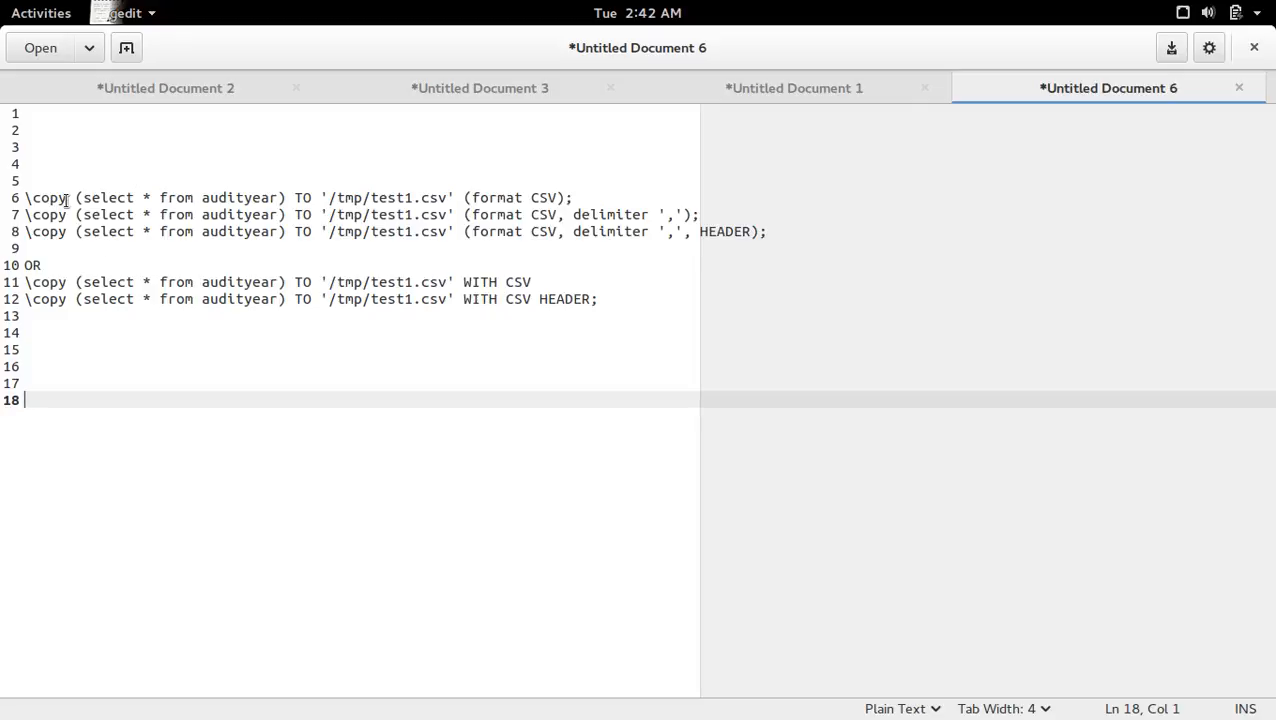
# Select the line 6 \copy command (audityear to /tmp/test1.csv, format CSV) and bring it to the psql terminal.
pyautogui.doubleClick(44, 198)
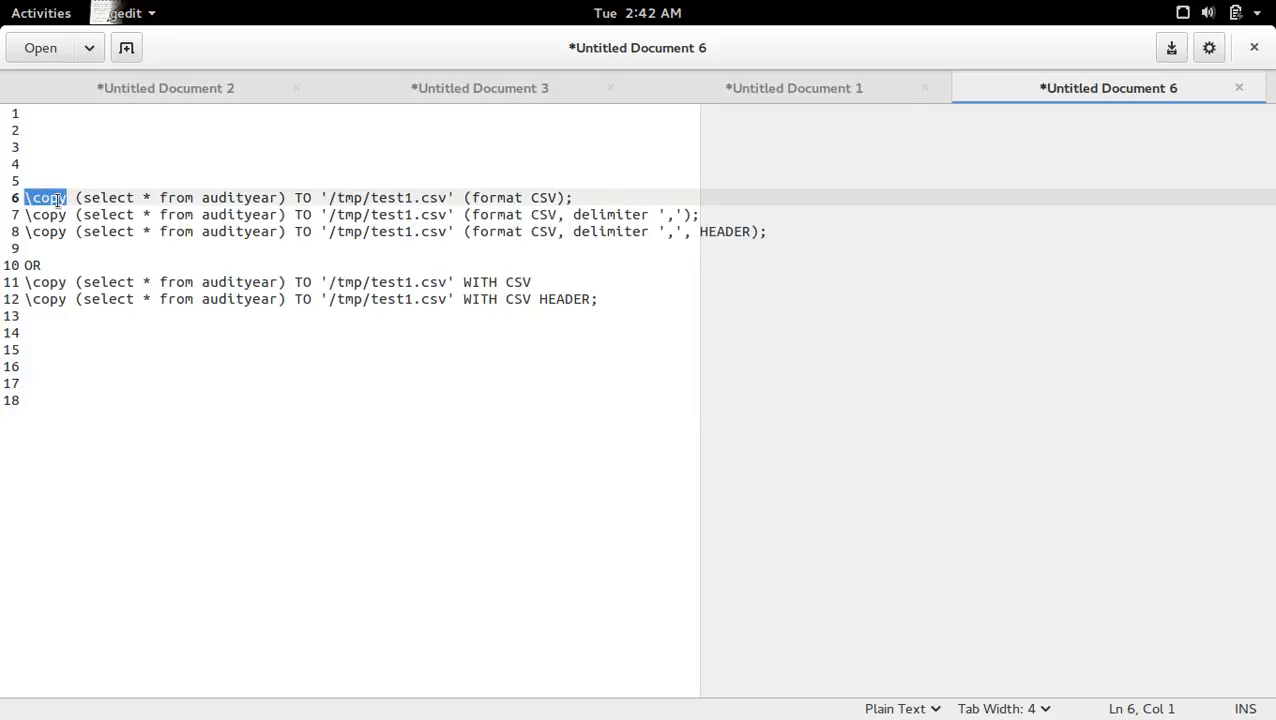
pyautogui.doubleClick(104, 198)
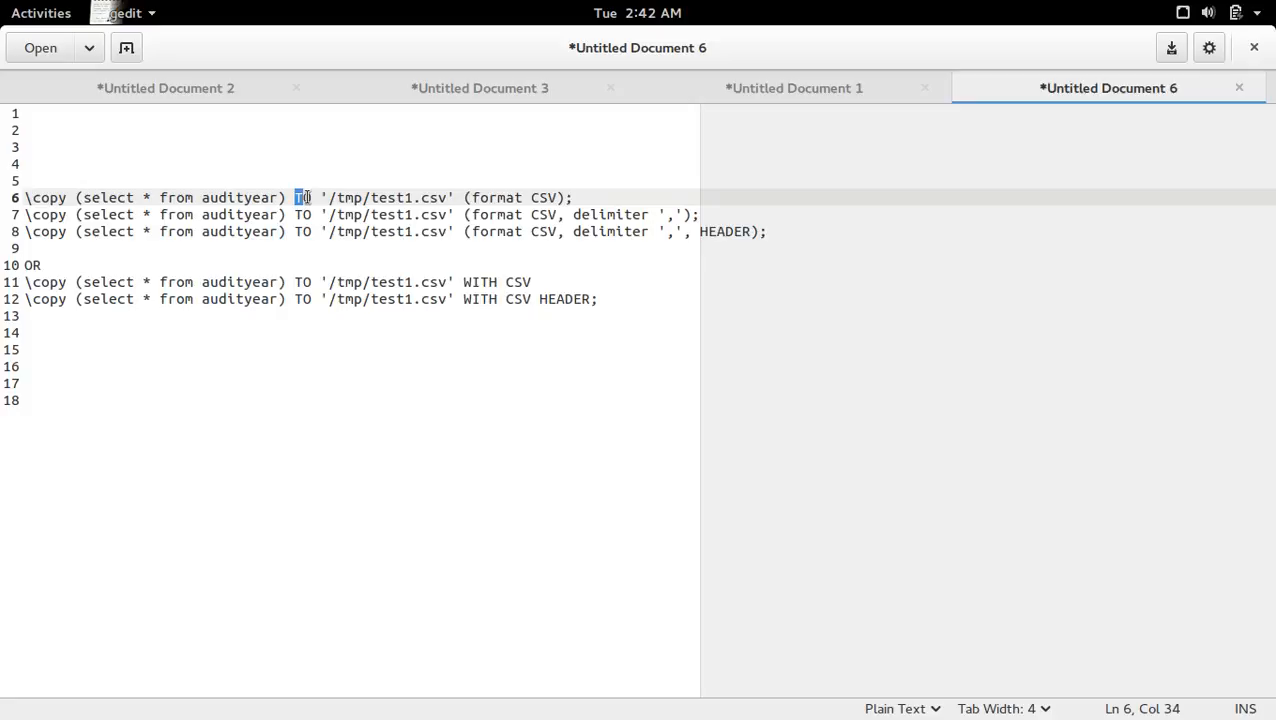
pyautogui.doubleClick(384, 198)
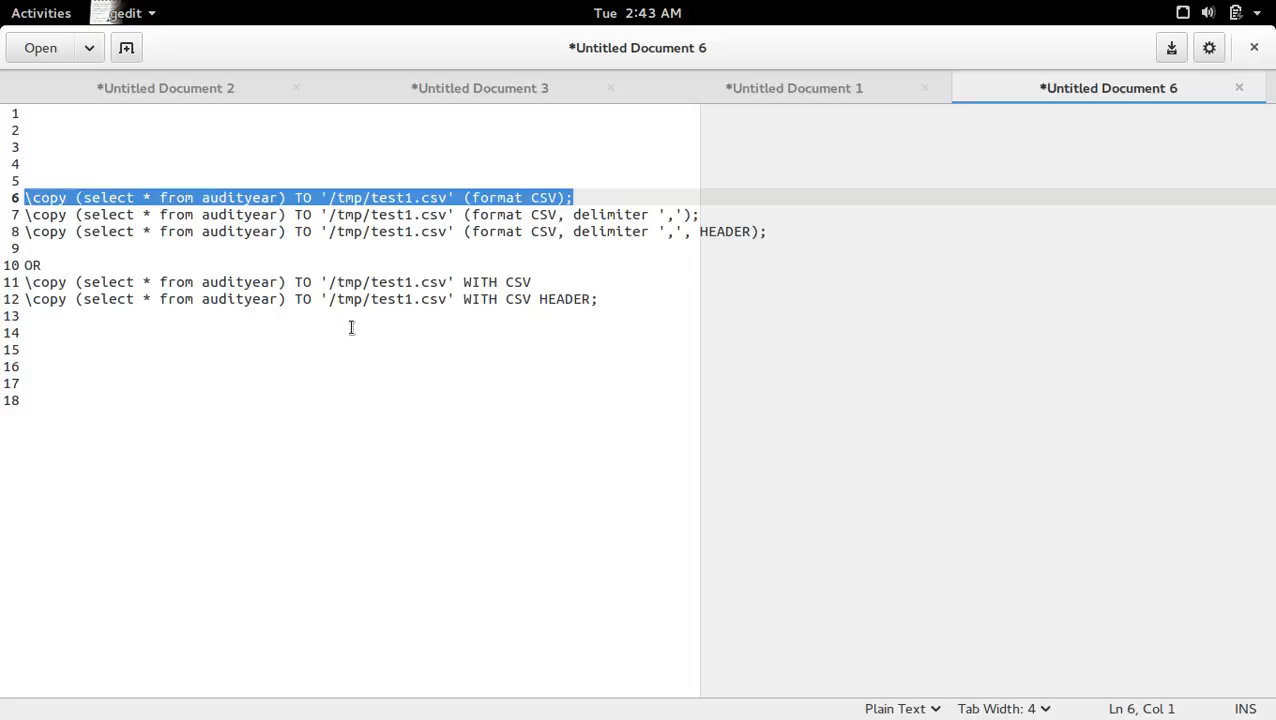
pyautogui.click(40, 12)
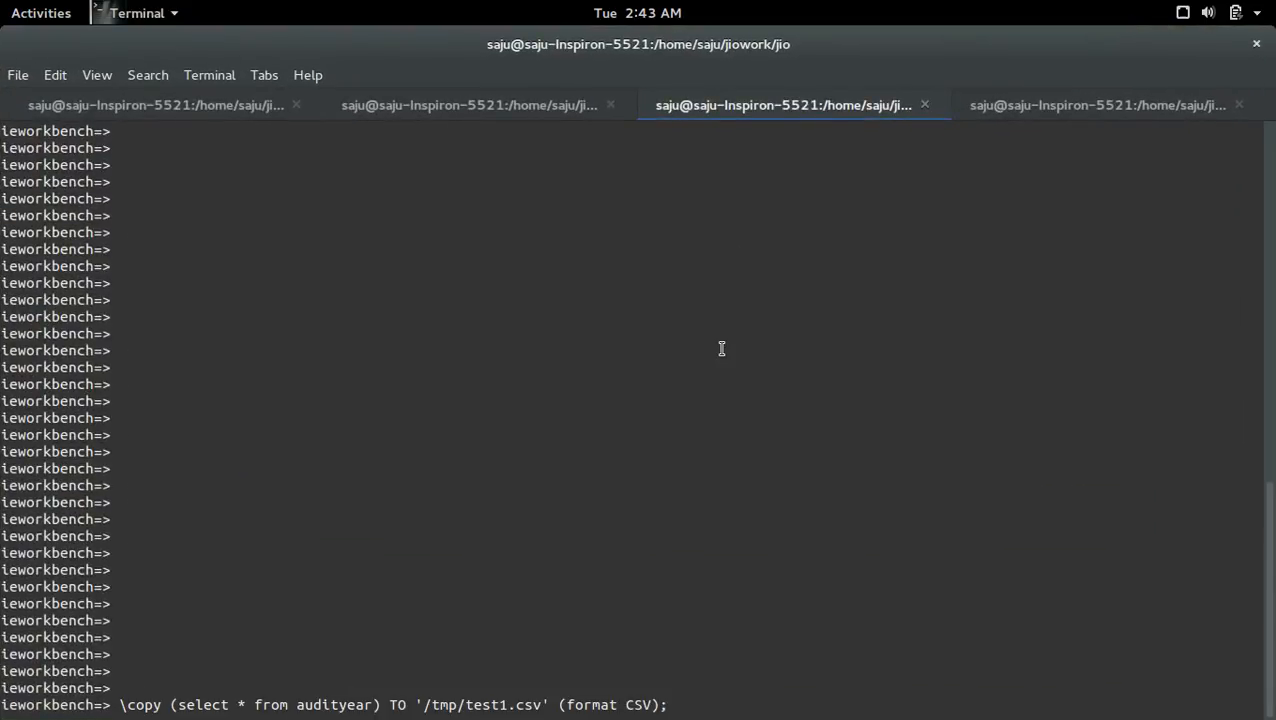
# Run the CSV export in psql, then cat /tmp/test1.csv in the shell showing 1,2017,2016,2015,f.
pyautogui.press('Return')
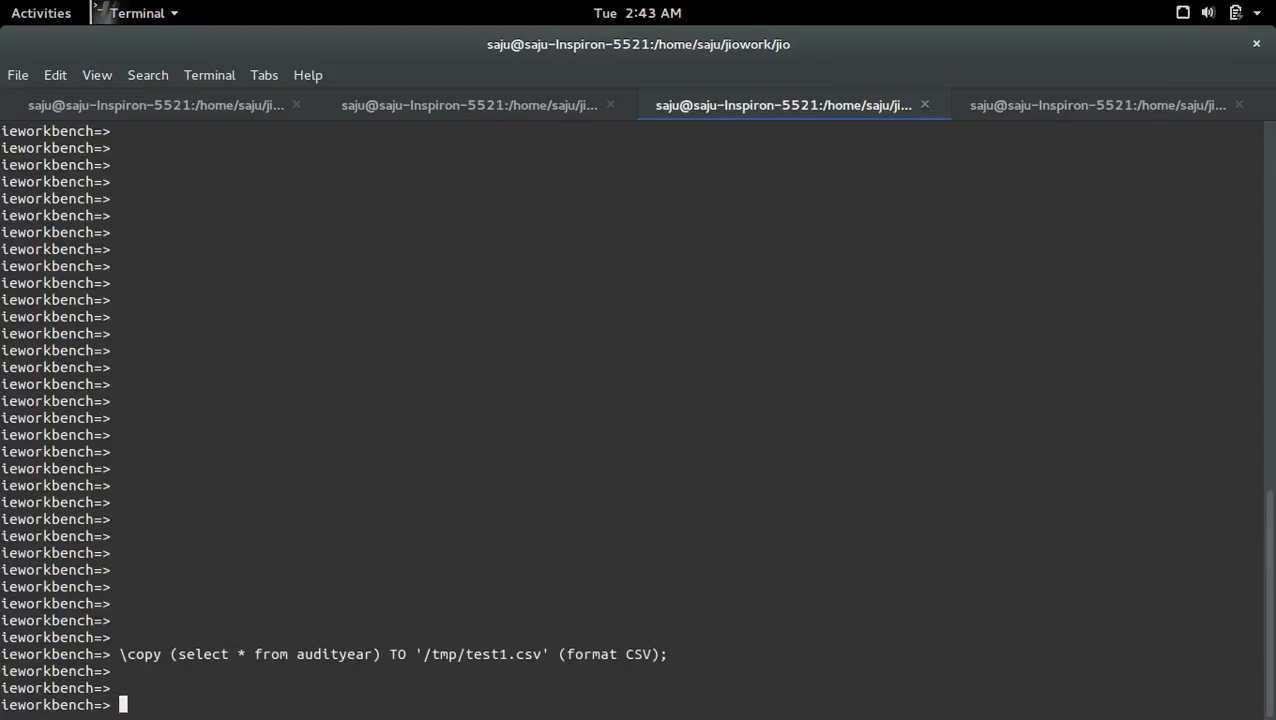
pyautogui.moveTo(216, 652)
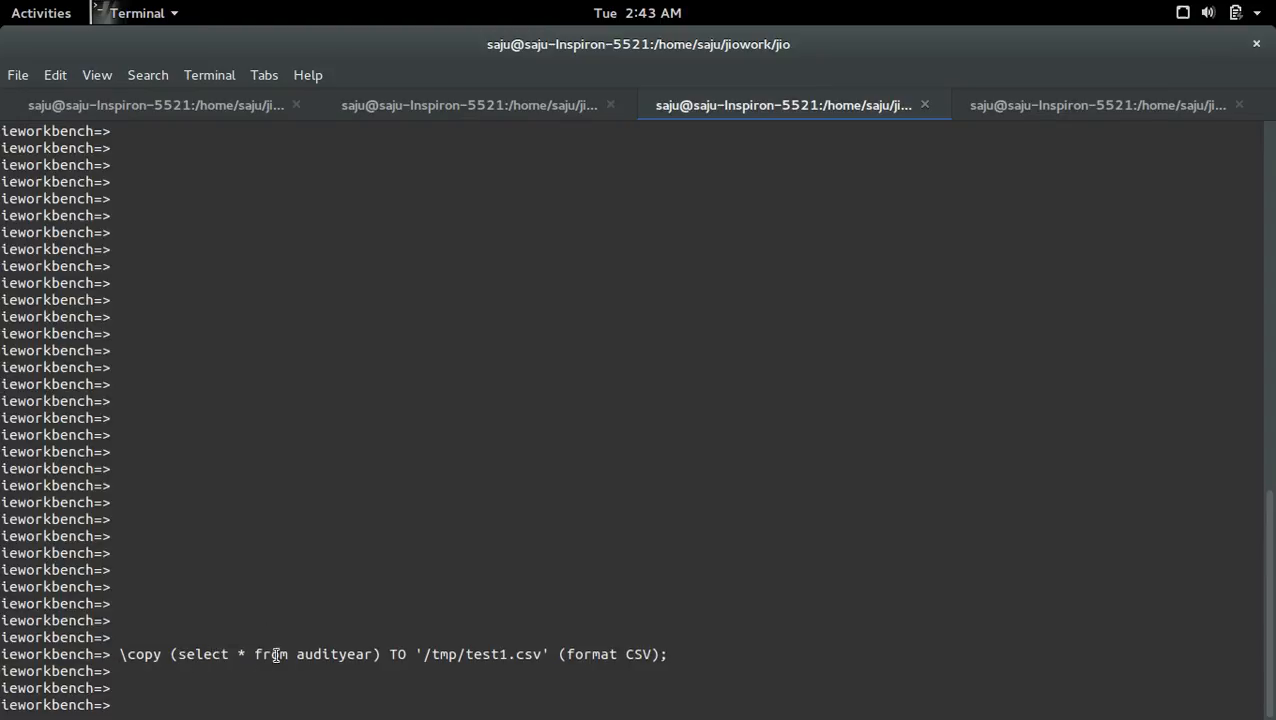
pyautogui.doubleClick(334, 654)
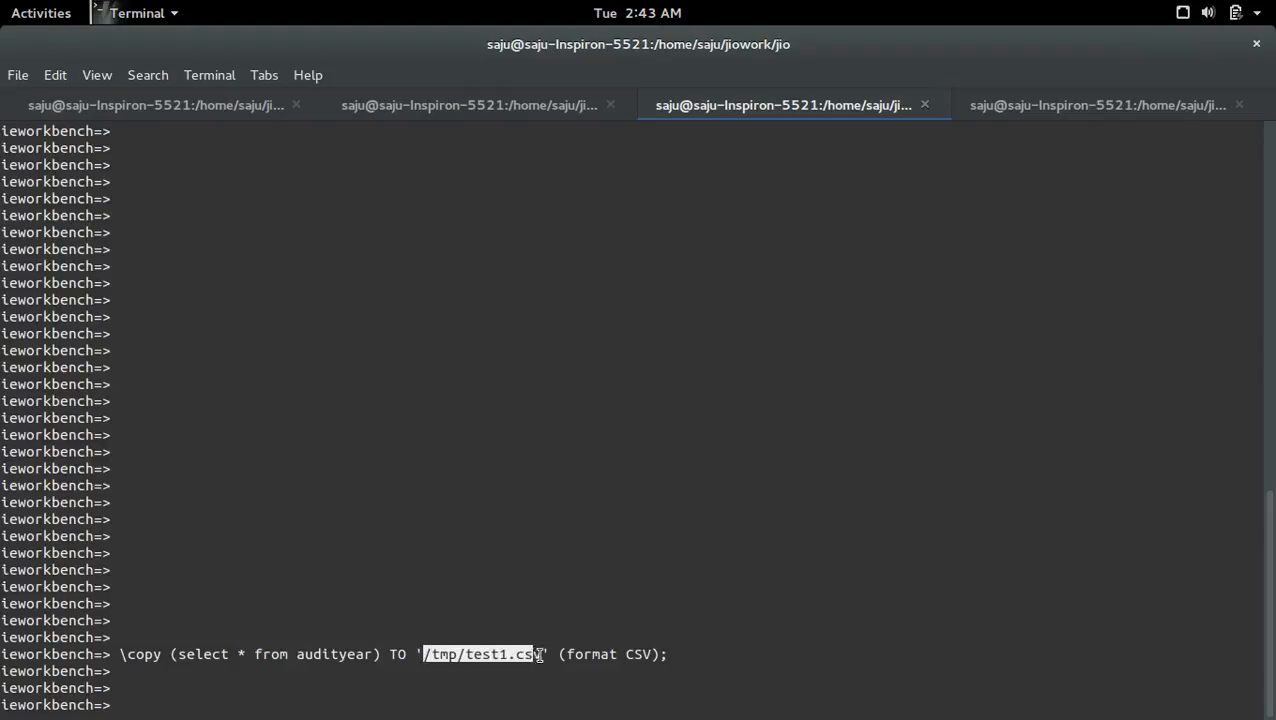
pyautogui.click(1096, 104)
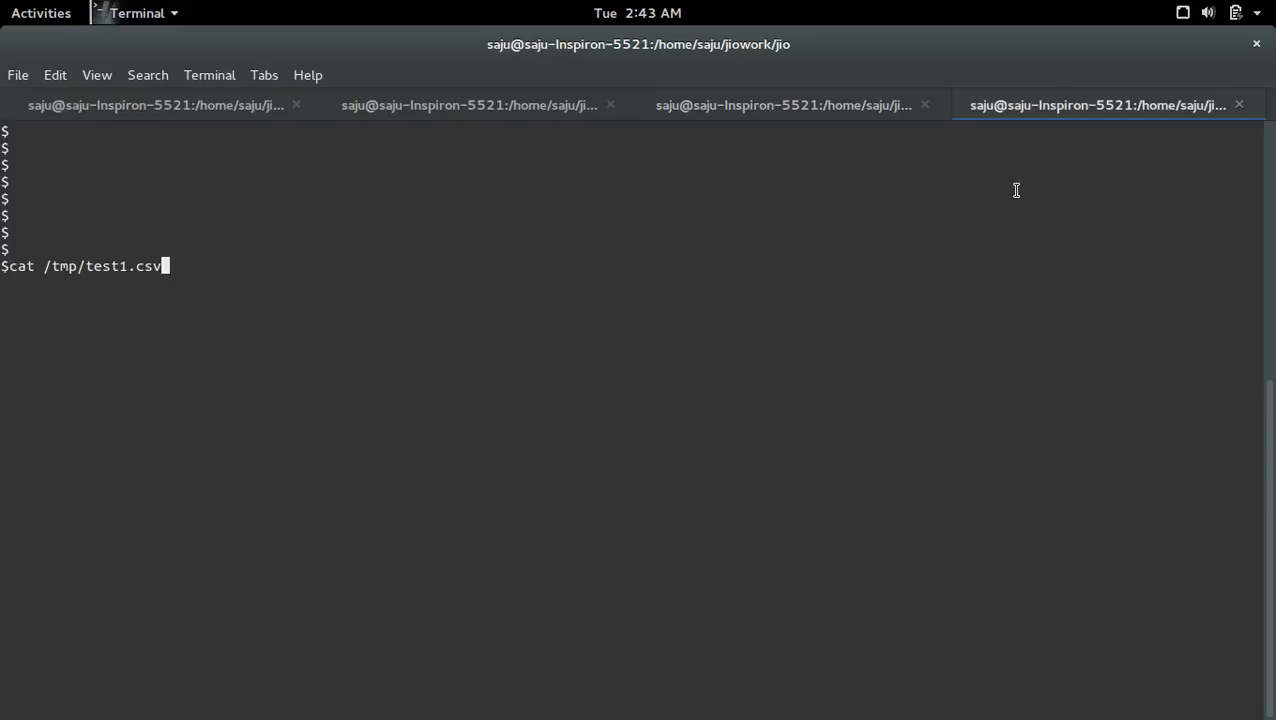
pyautogui.press('Return')
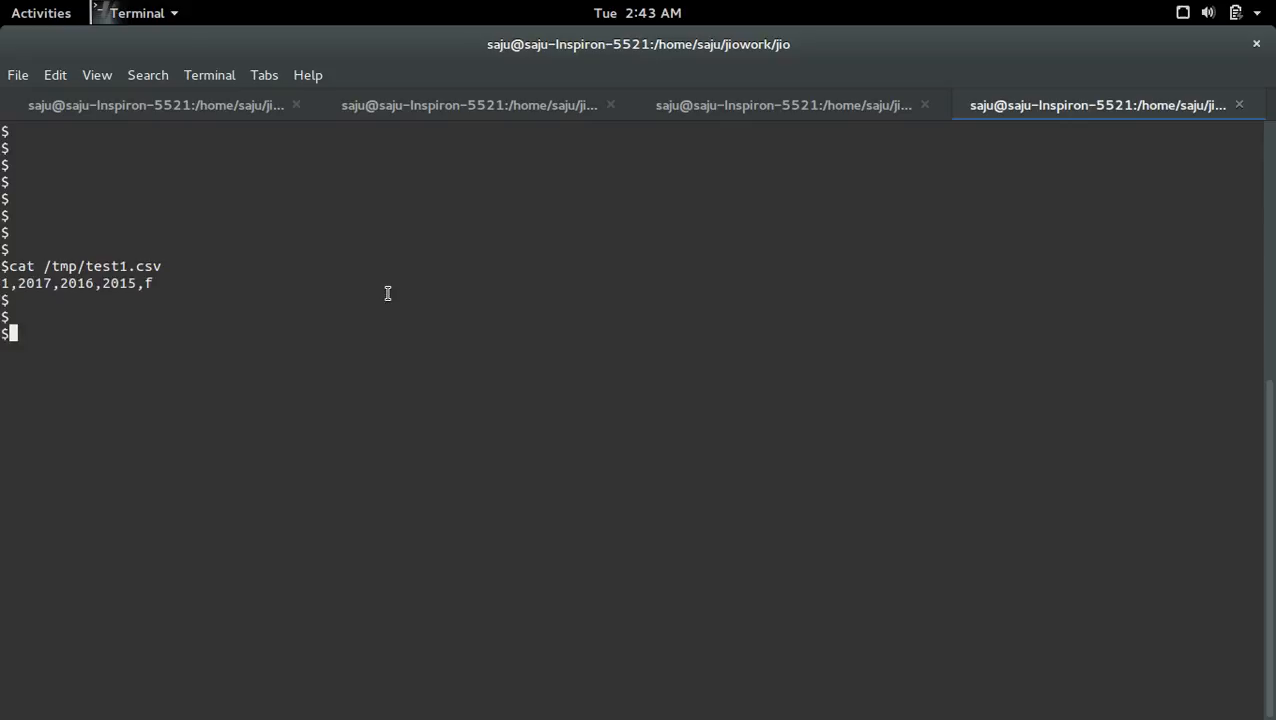
pyautogui.click(40, 12)
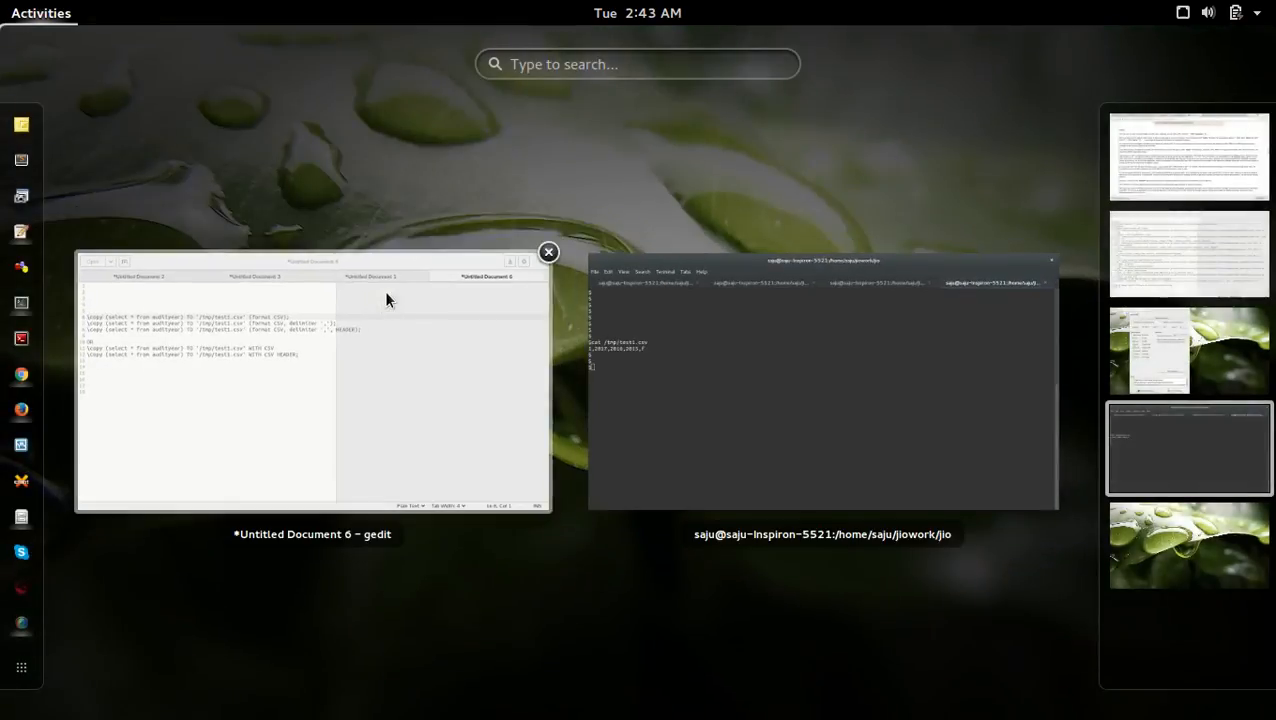
pyautogui.click(312, 380)
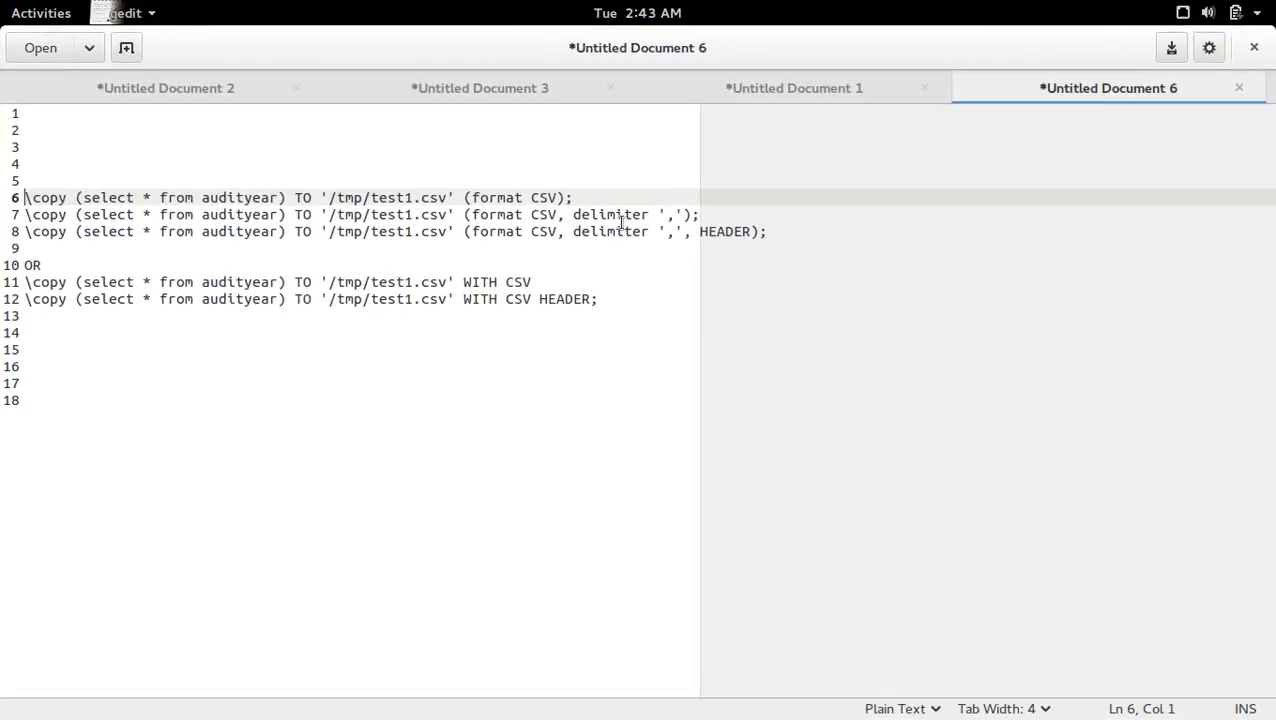
pyautogui.moveTo(584, 214)
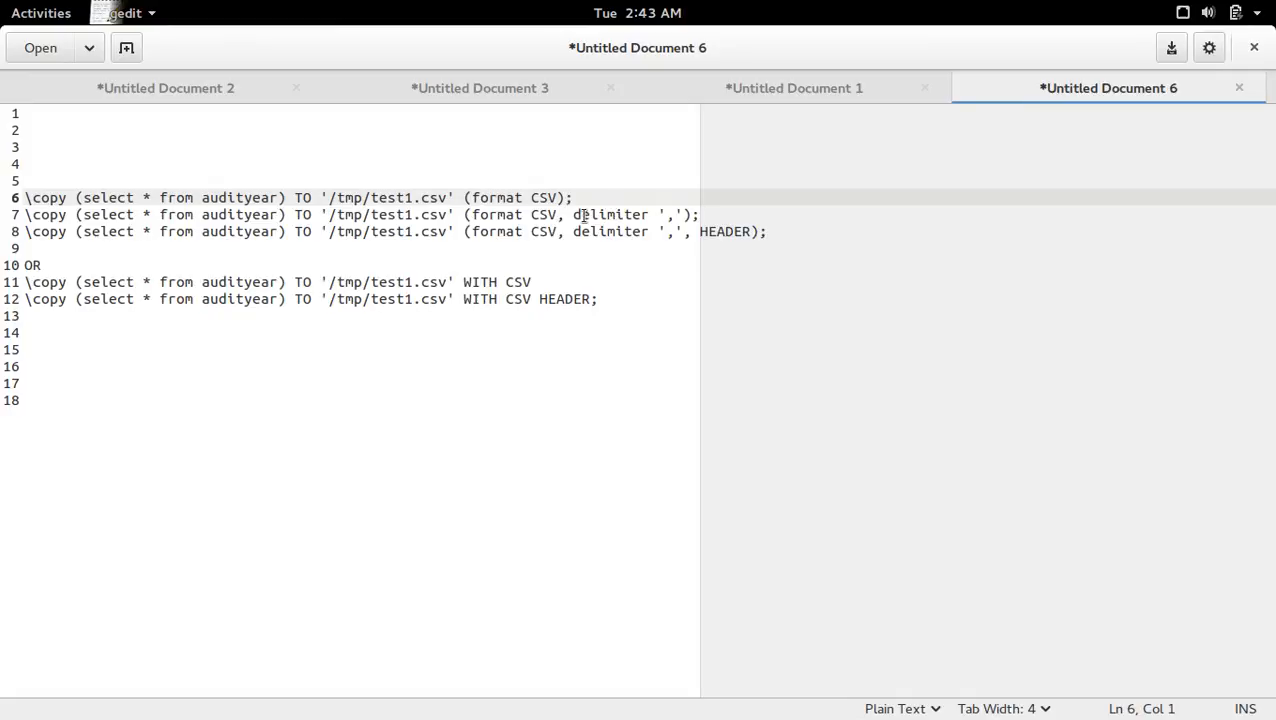
pyautogui.moveTo(28, 198); pyautogui.dragTo(700, 214)
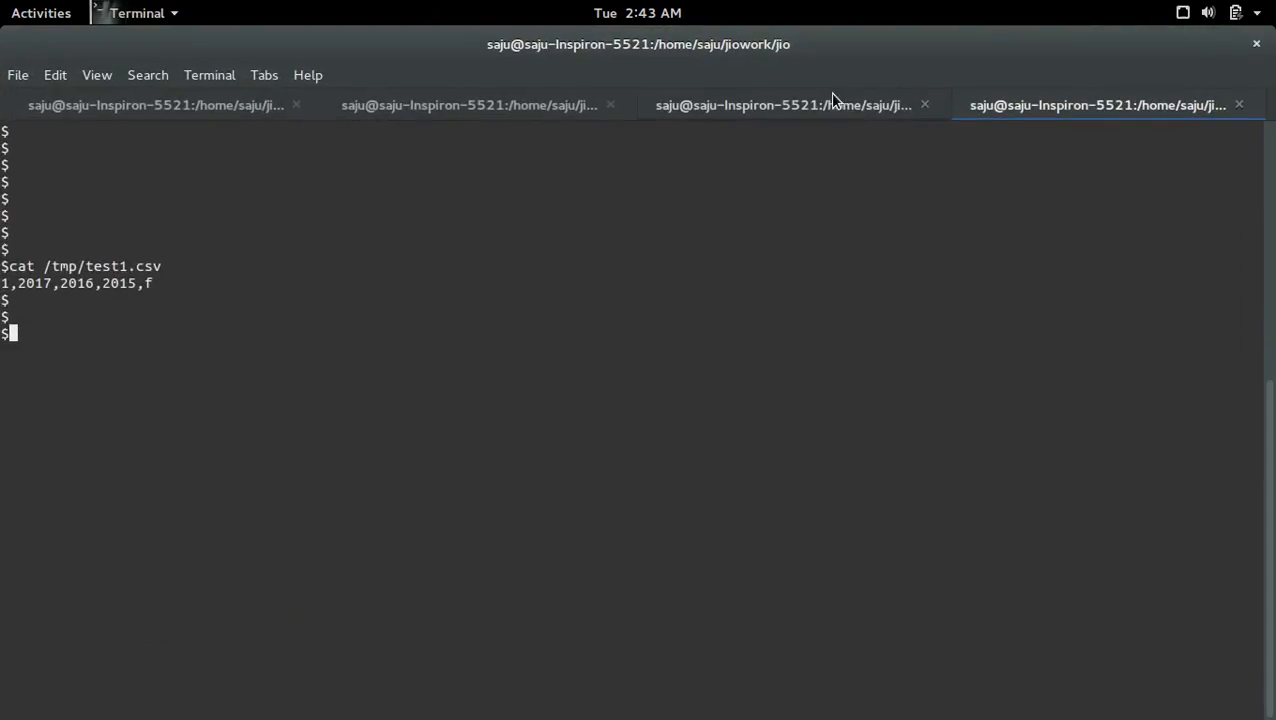
# Re-run the \copy export in psql with delimiter '#' instead of a comma.
pyautogui.click(780, 104)
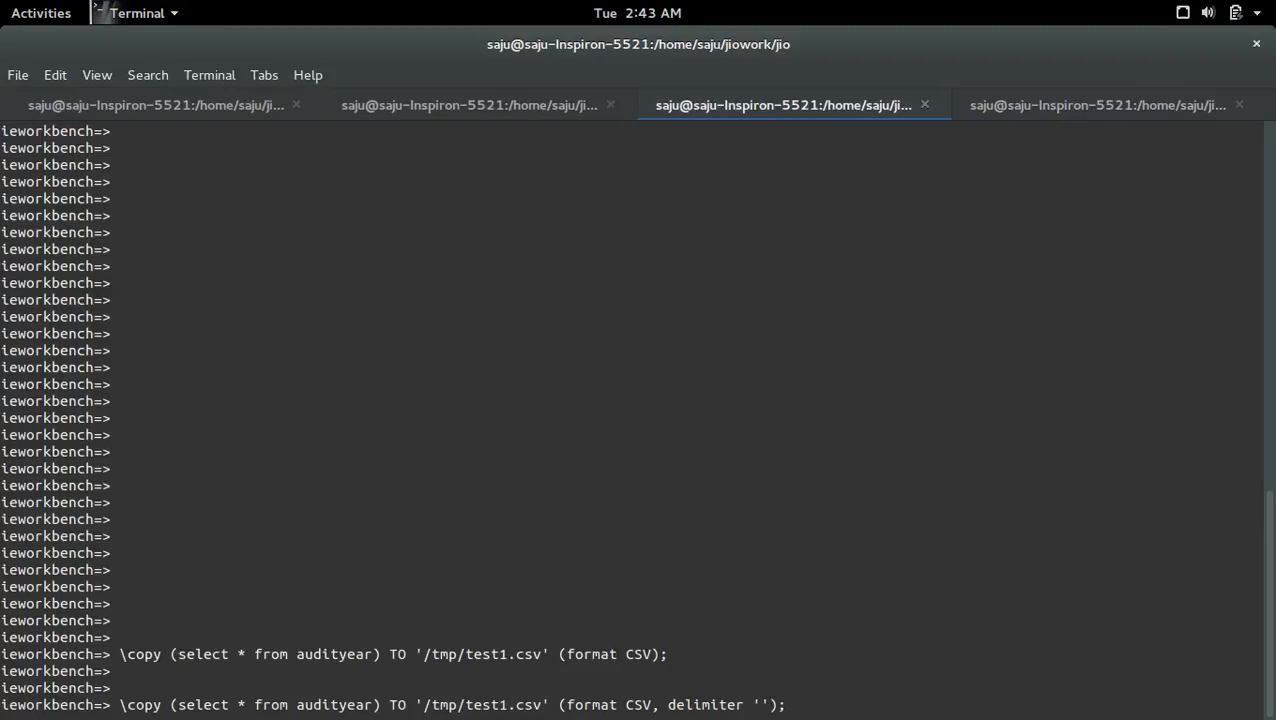
pyautogui.write('#')
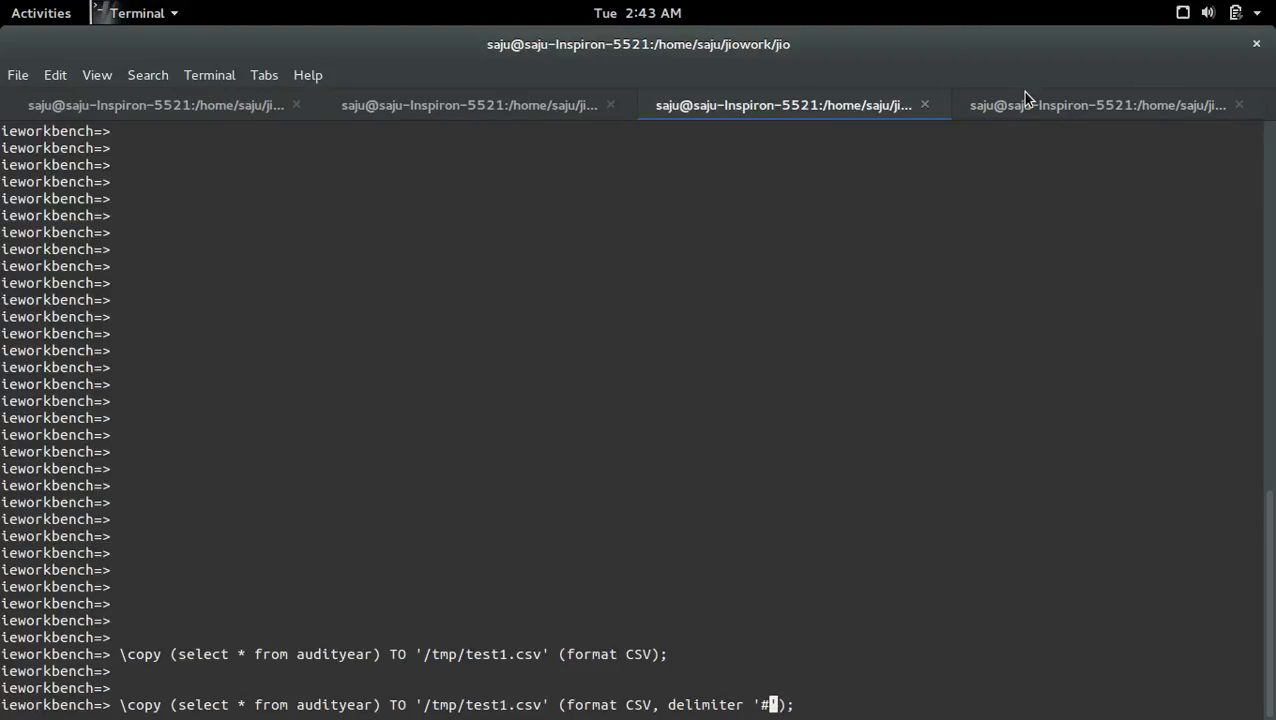
pyautogui.click(1096, 104)
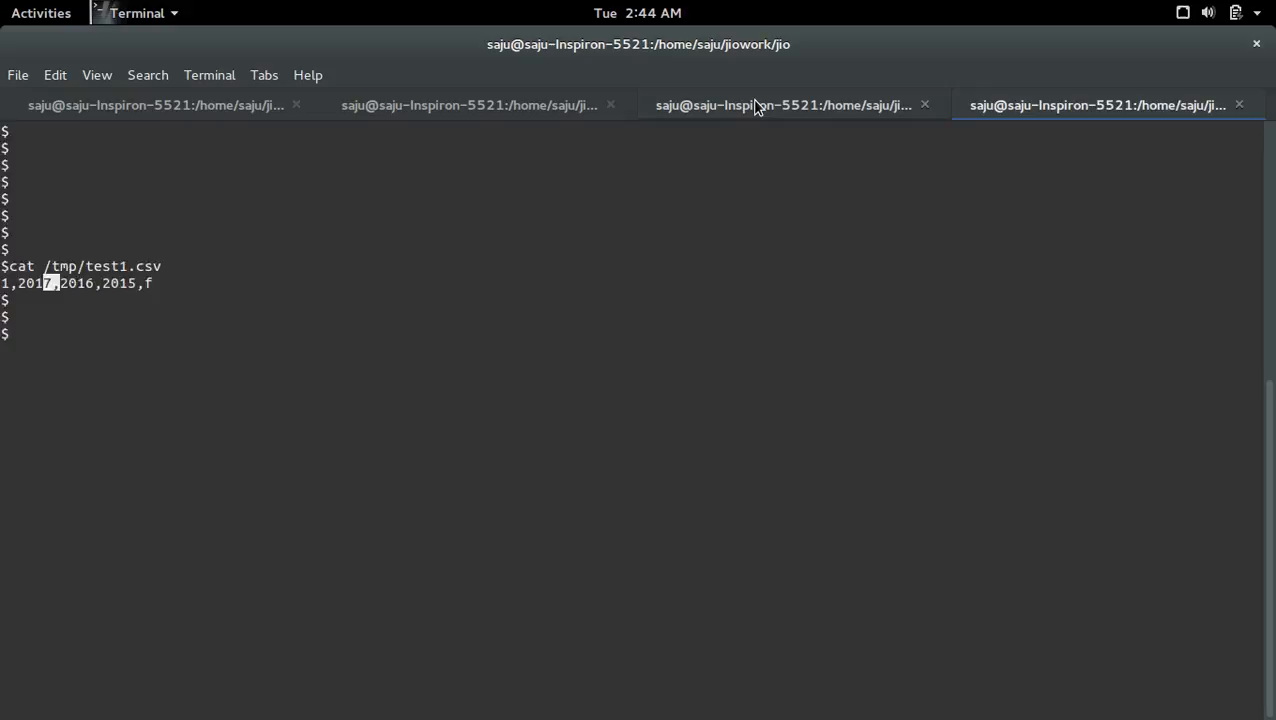
pyautogui.click(784, 104)
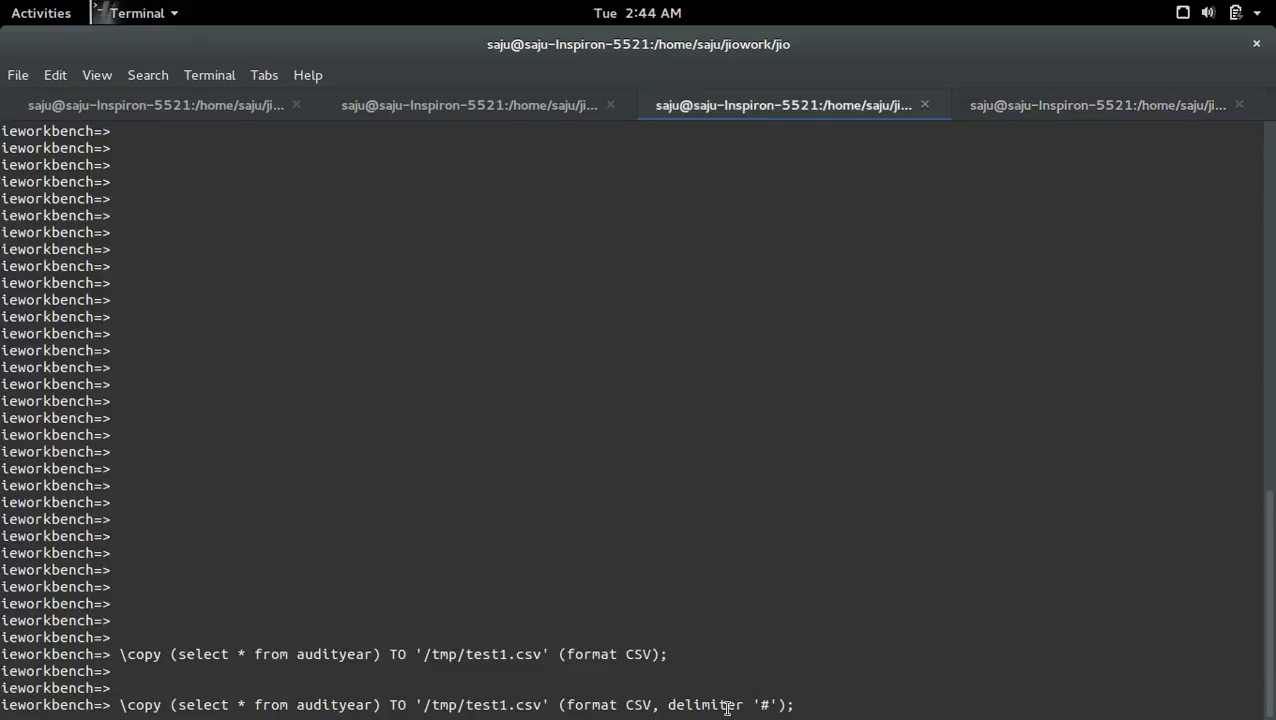
pyautogui.moveTo(880, 592)
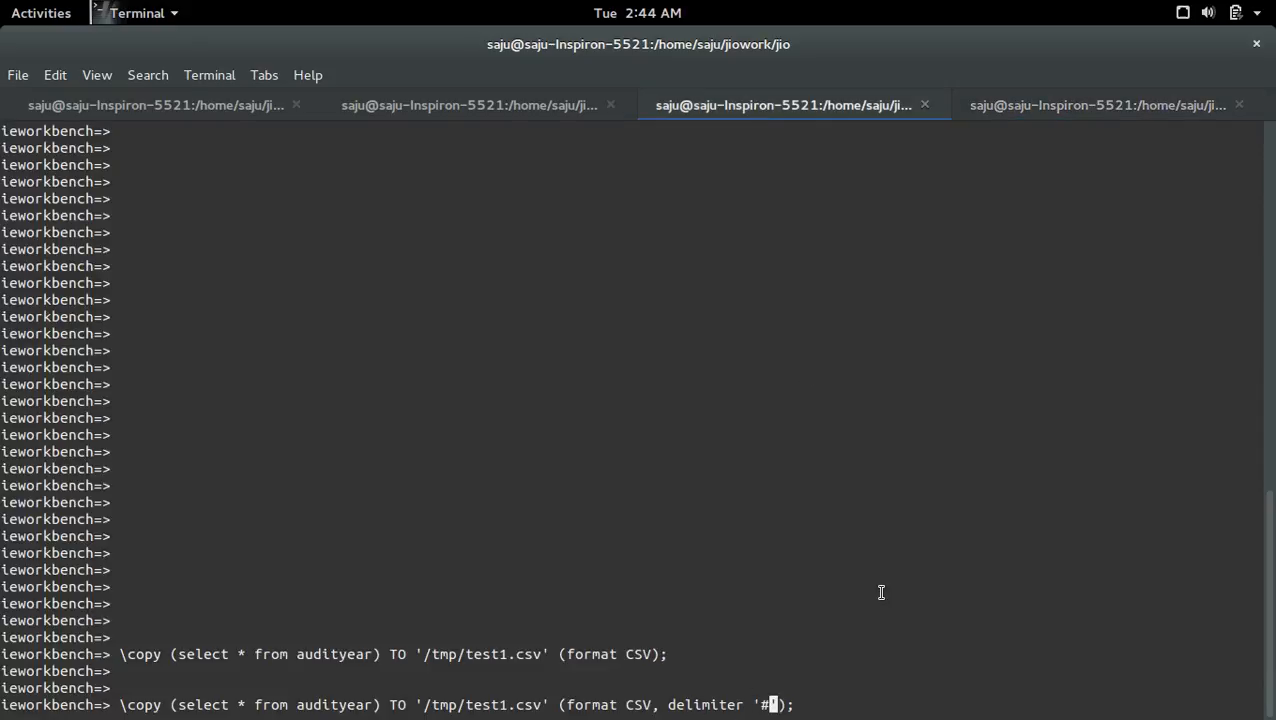
# Cat /tmp/test1.csv in the shell showing 1#2017#2016#2015#f, then return to psql.
pyautogui.click(1096, 104)
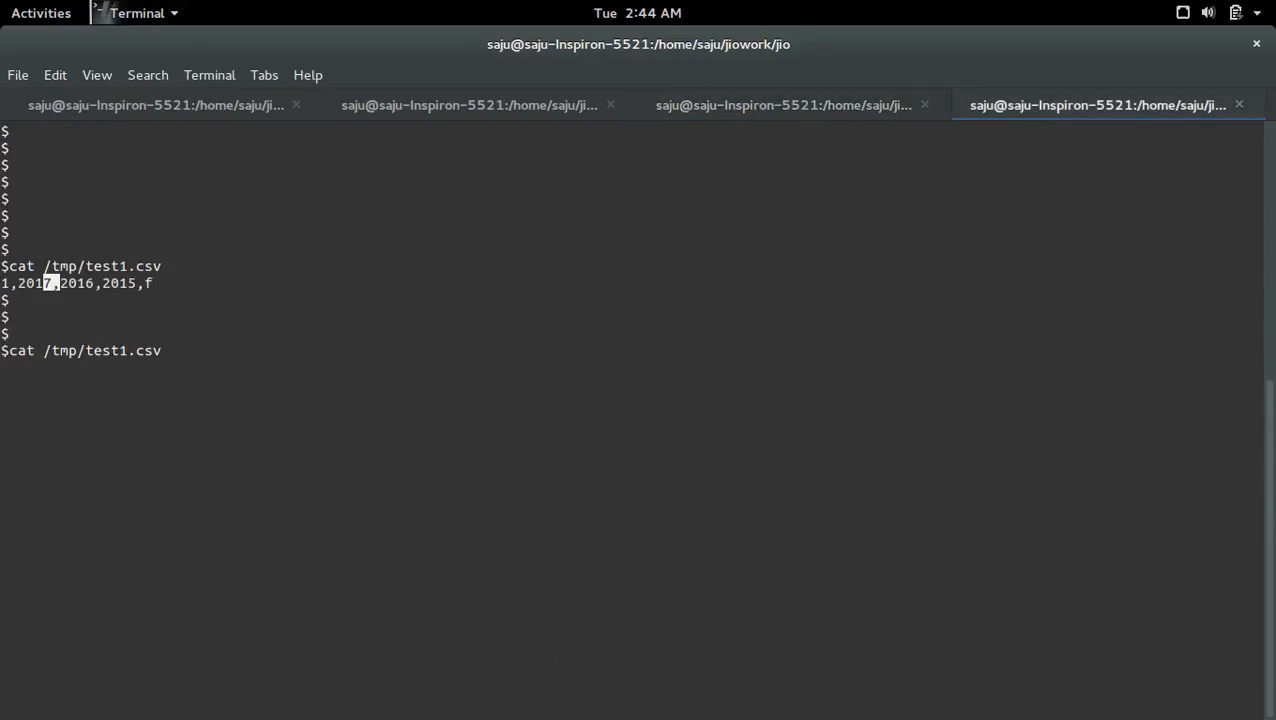
pyautogui.press('Return')
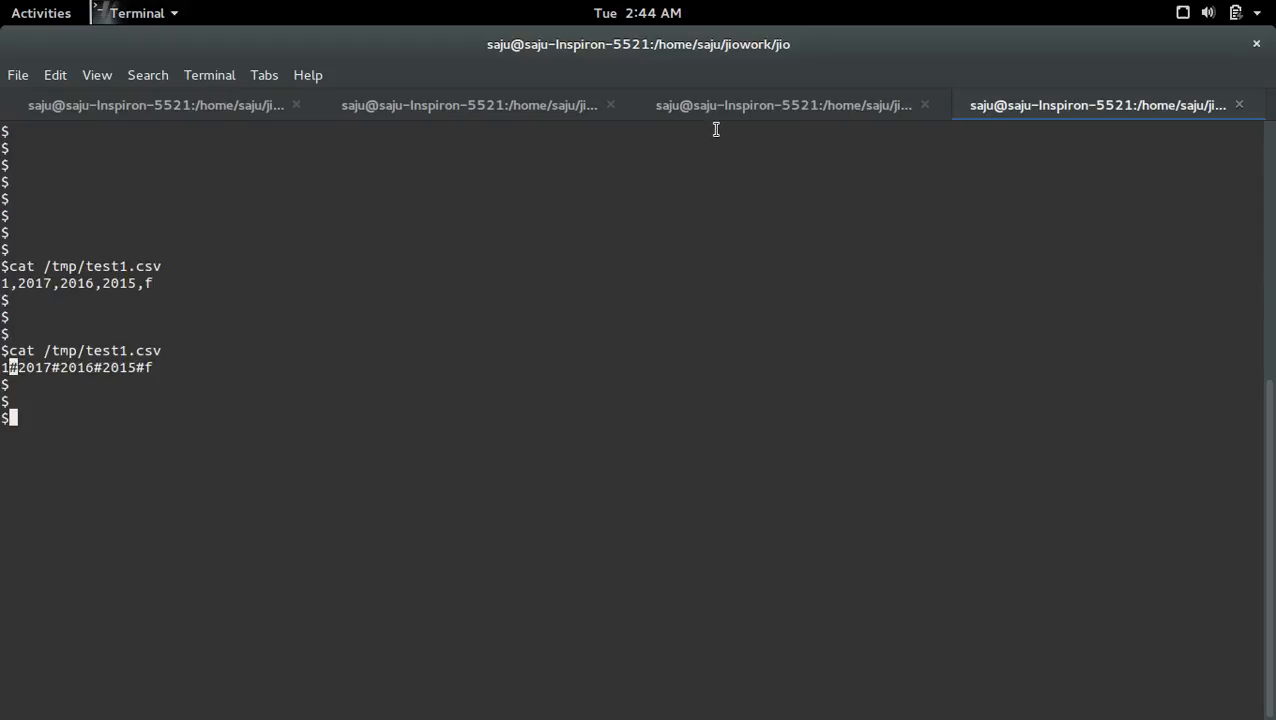
pyautogui.click(784, 104)
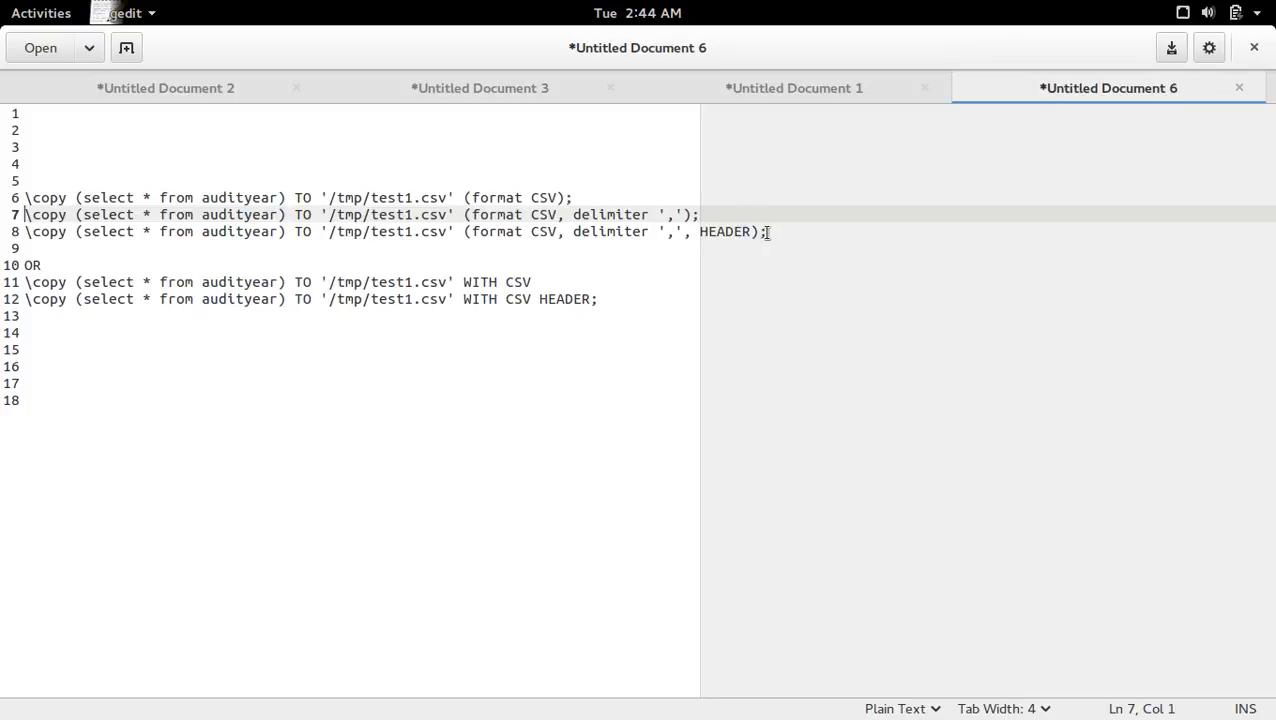
# Select the line 8 \copy command with delimiter ',' and HEADER and bring it to the terminal.
pyautogui.click(768, 232)
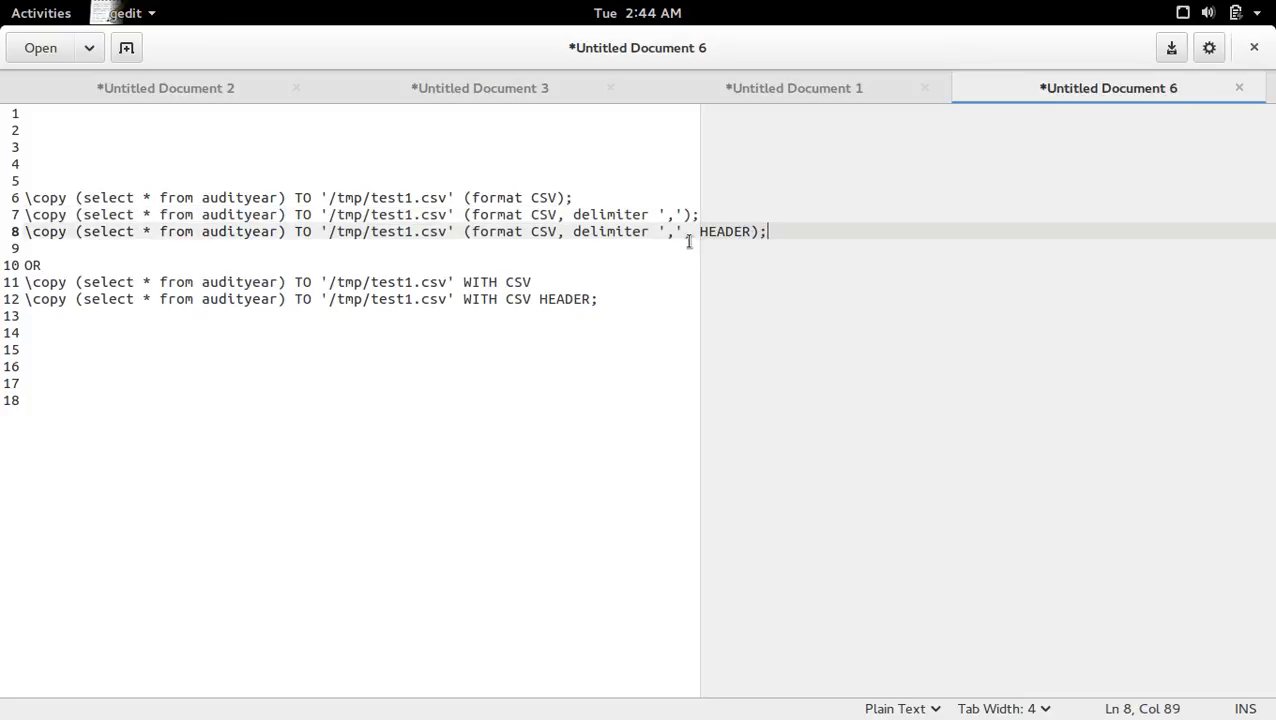
pyautogui.doubleClick(726, 232)
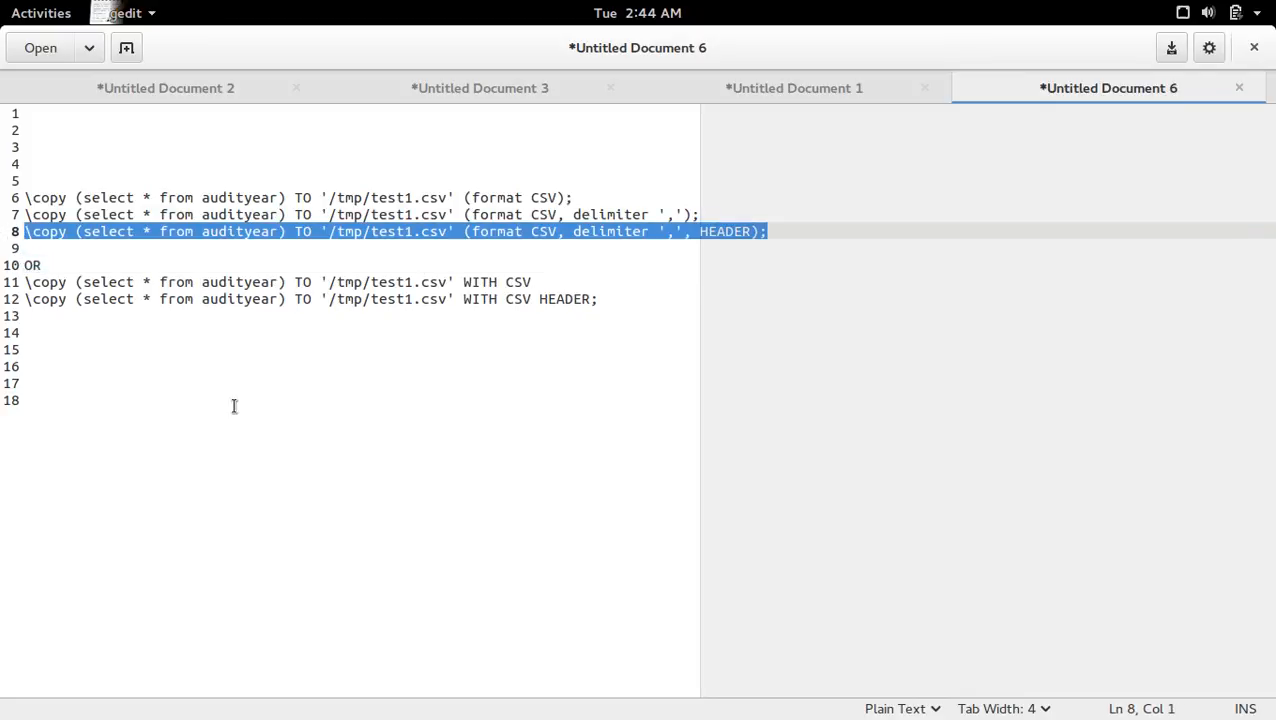
pyautogui.click(40, 12)
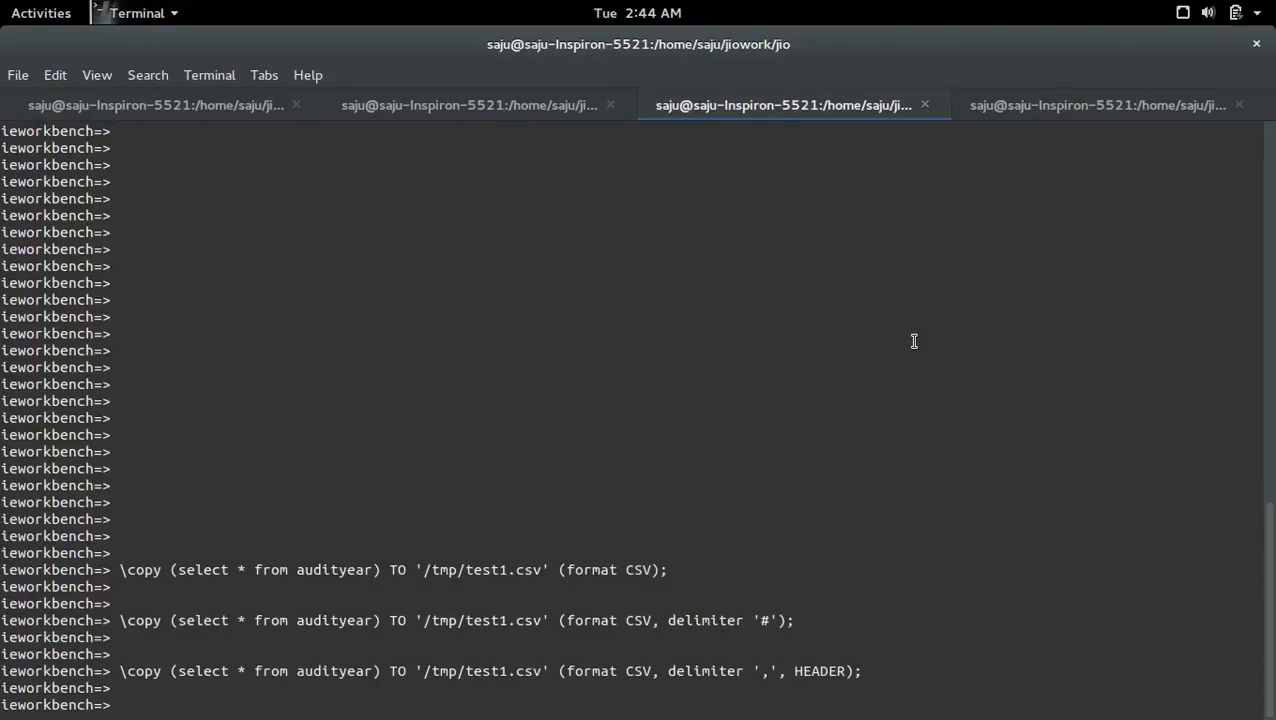
# Cat /tmp/test1.csv in the shell showing the column-name header above 1,2017,2016,2015,f, then return to psql.
pyautogui.click(1096, 104)
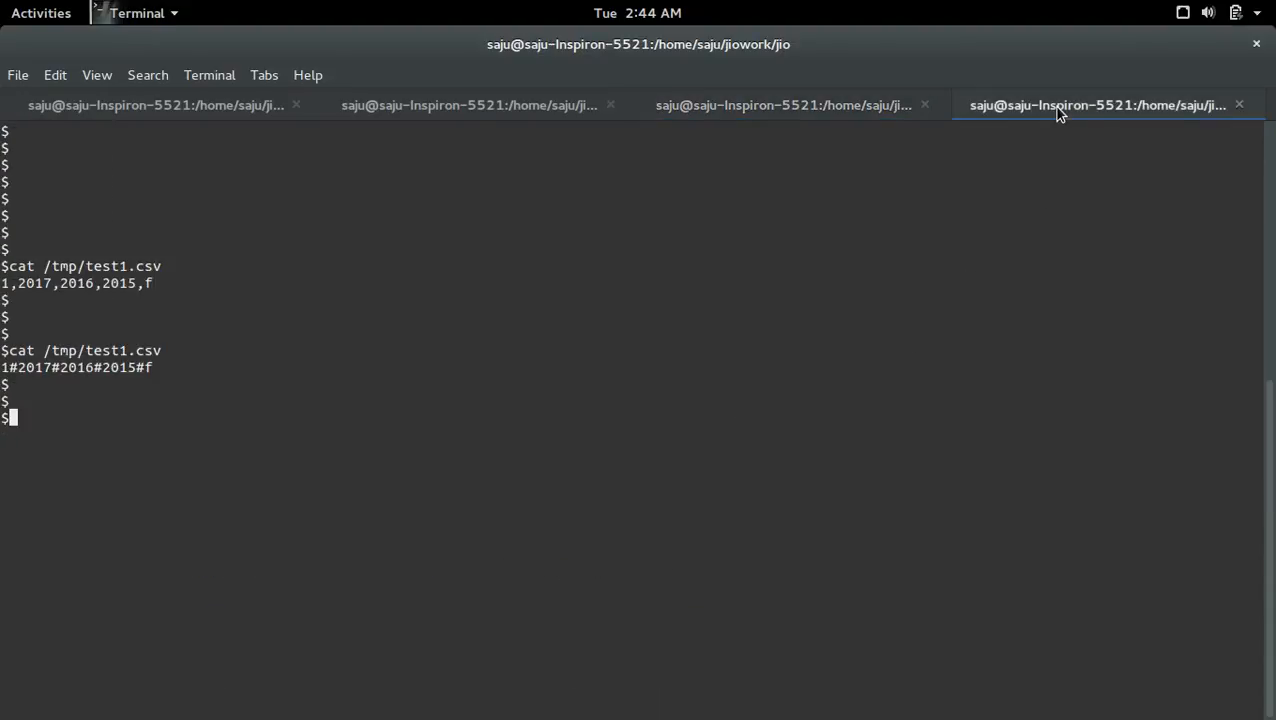
pyautogui.write('cat /tmp/test1.csv')
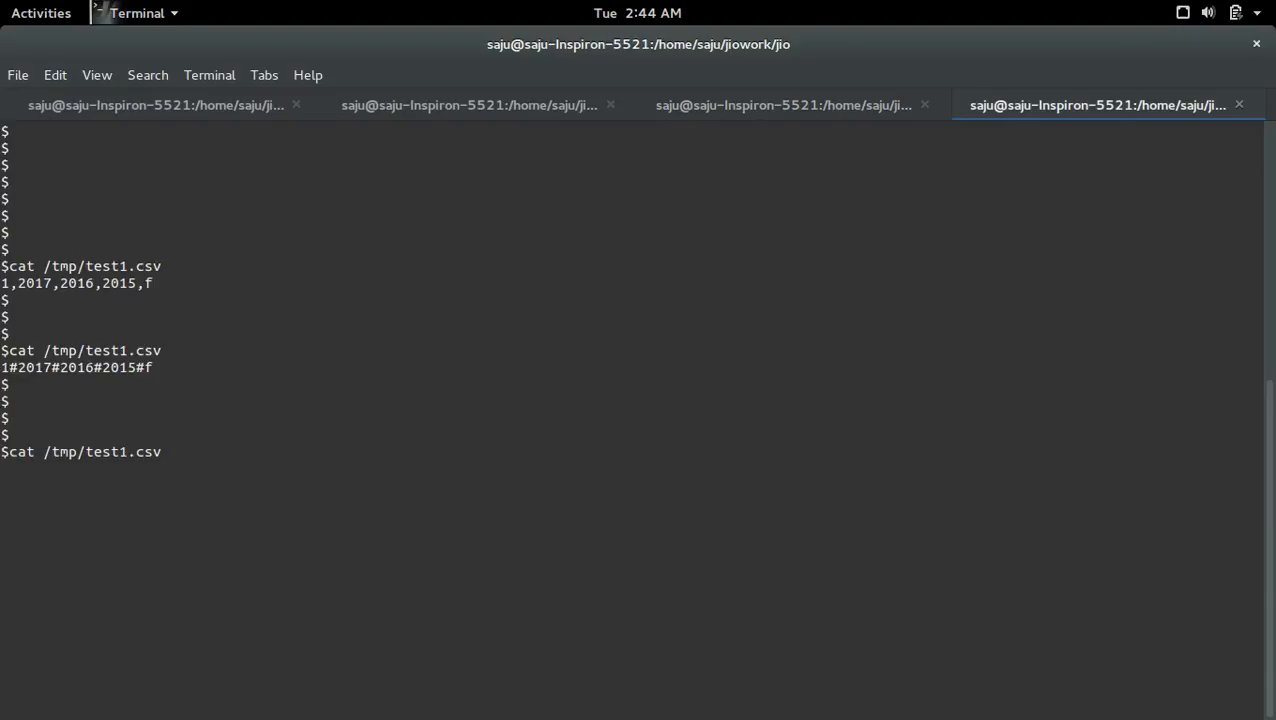
pyautogui.press('Return')
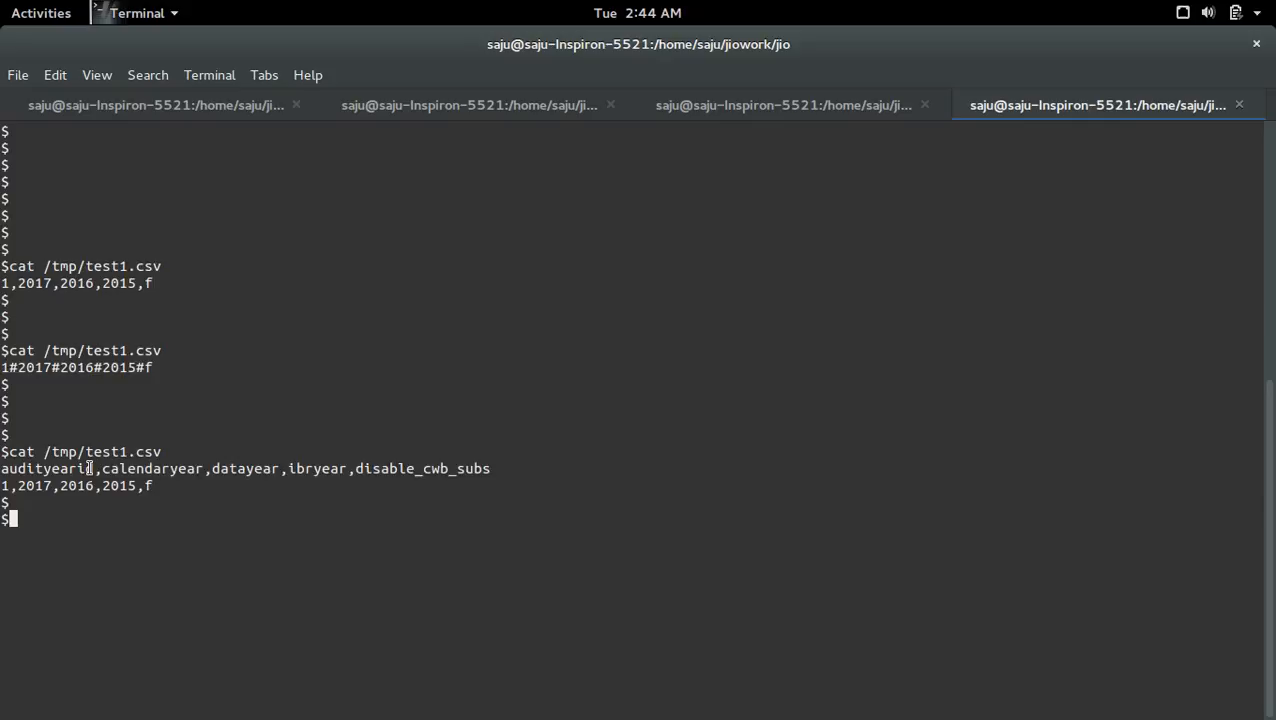
pyautogui.doubleClick(44, 468)
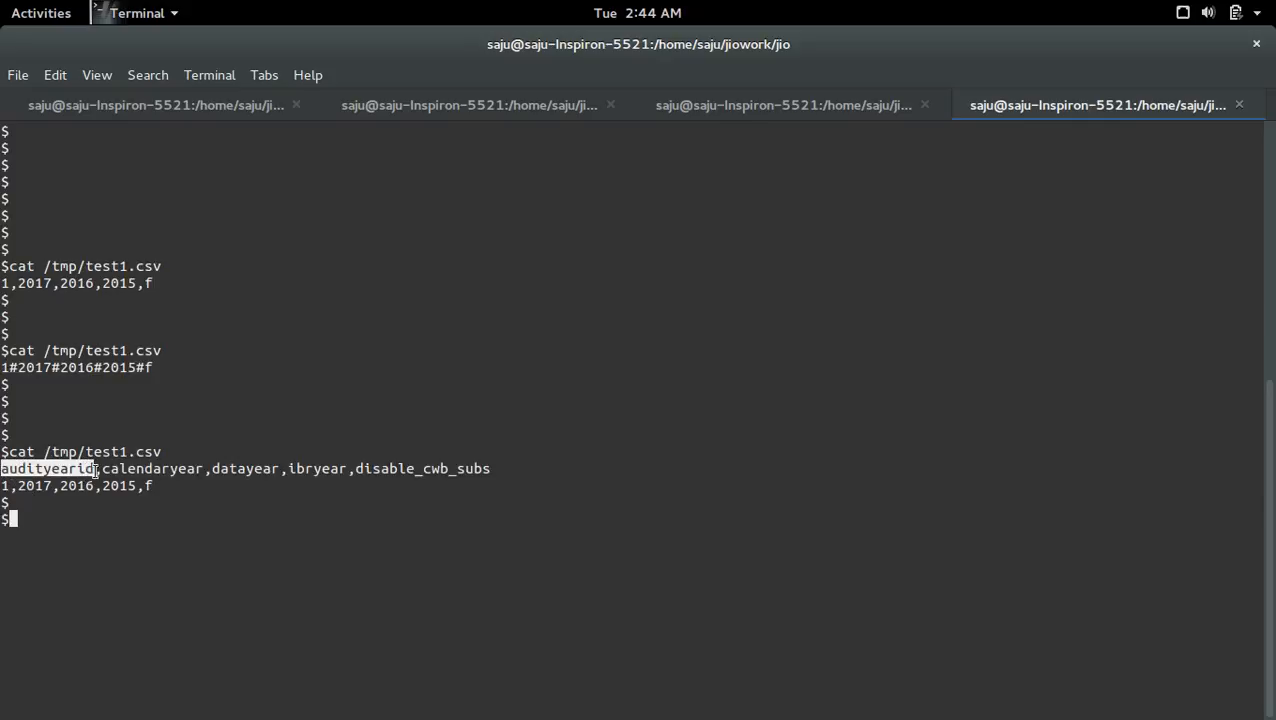
pyautogui.moveTo(418, 528)
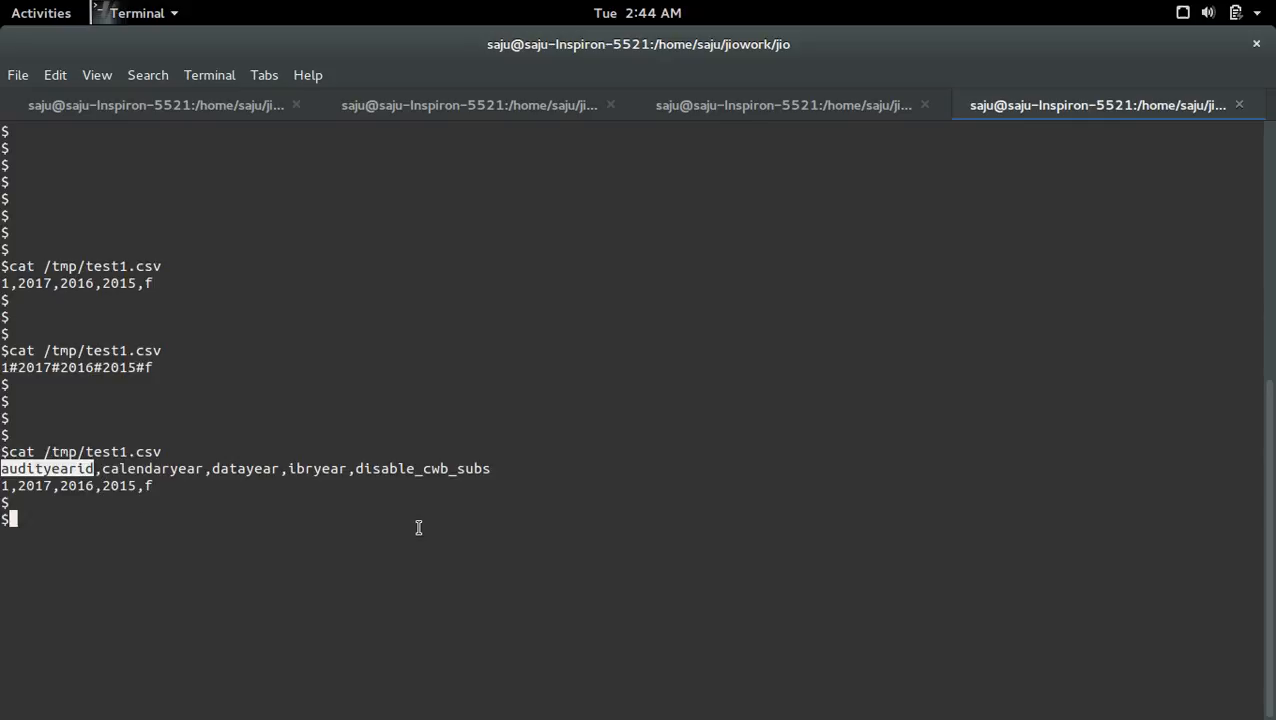
pyautogui.click(784, 104)
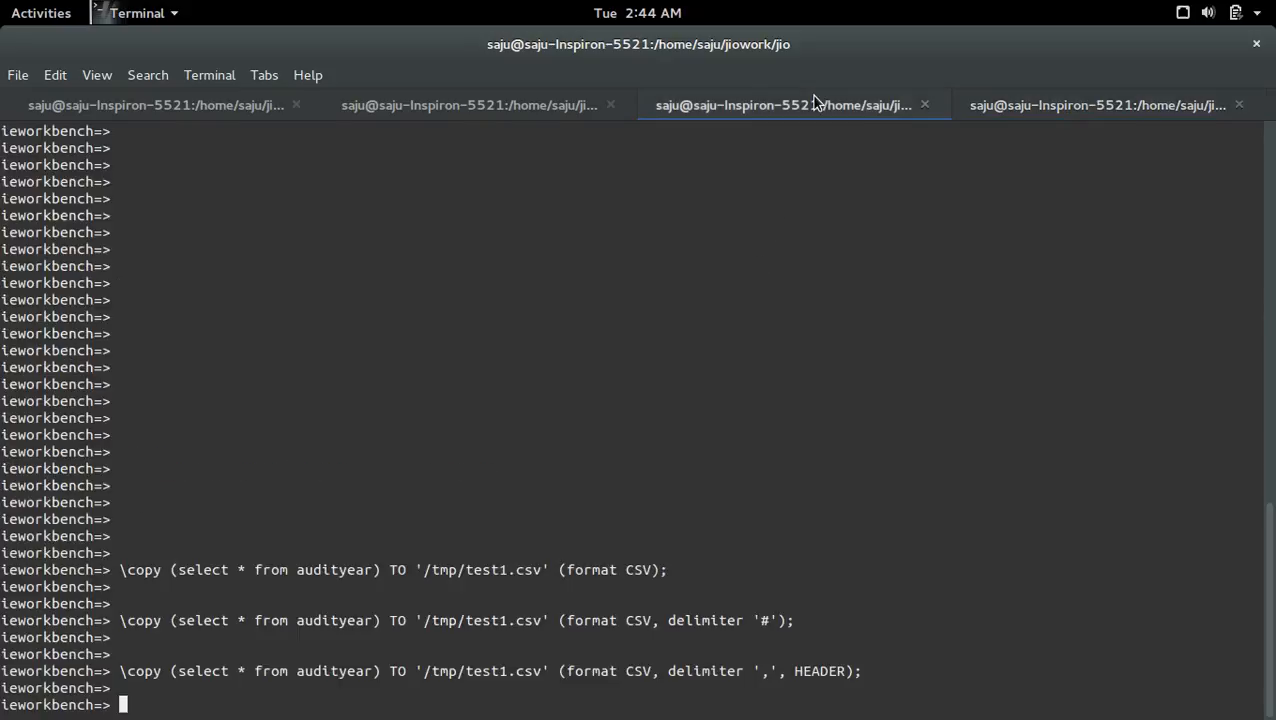
pyautogui.moveTo(772, 284)
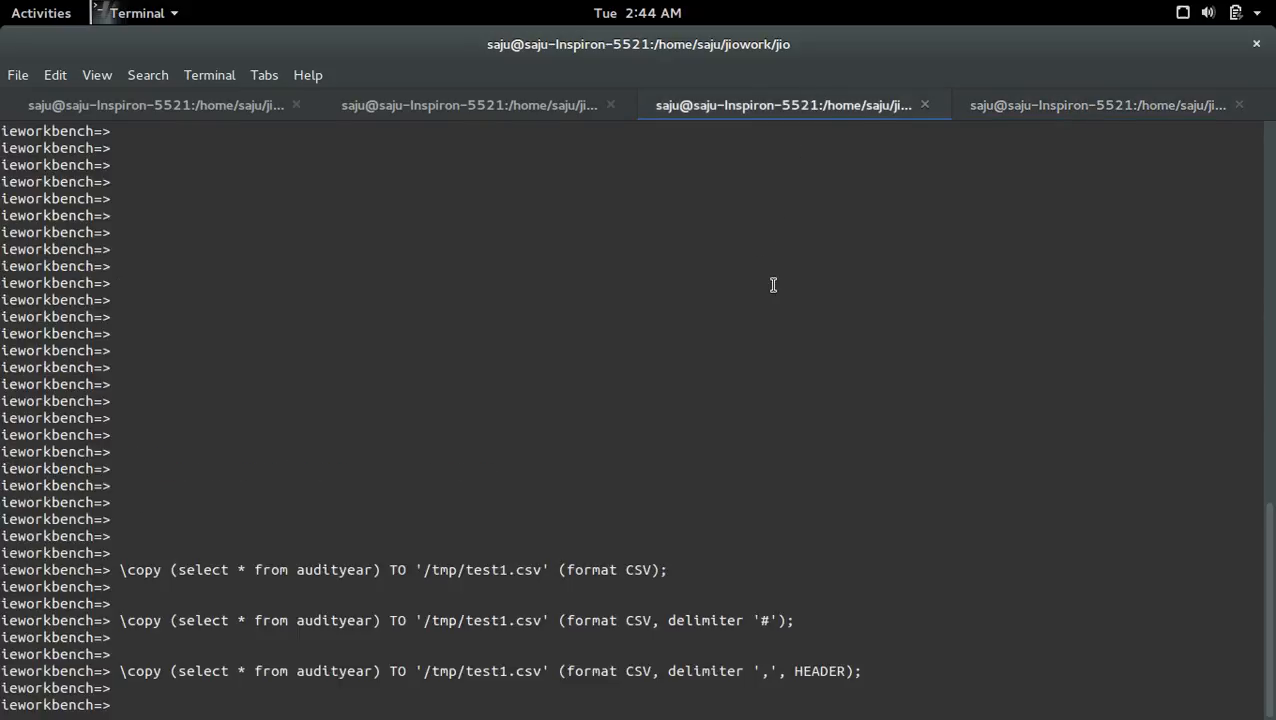